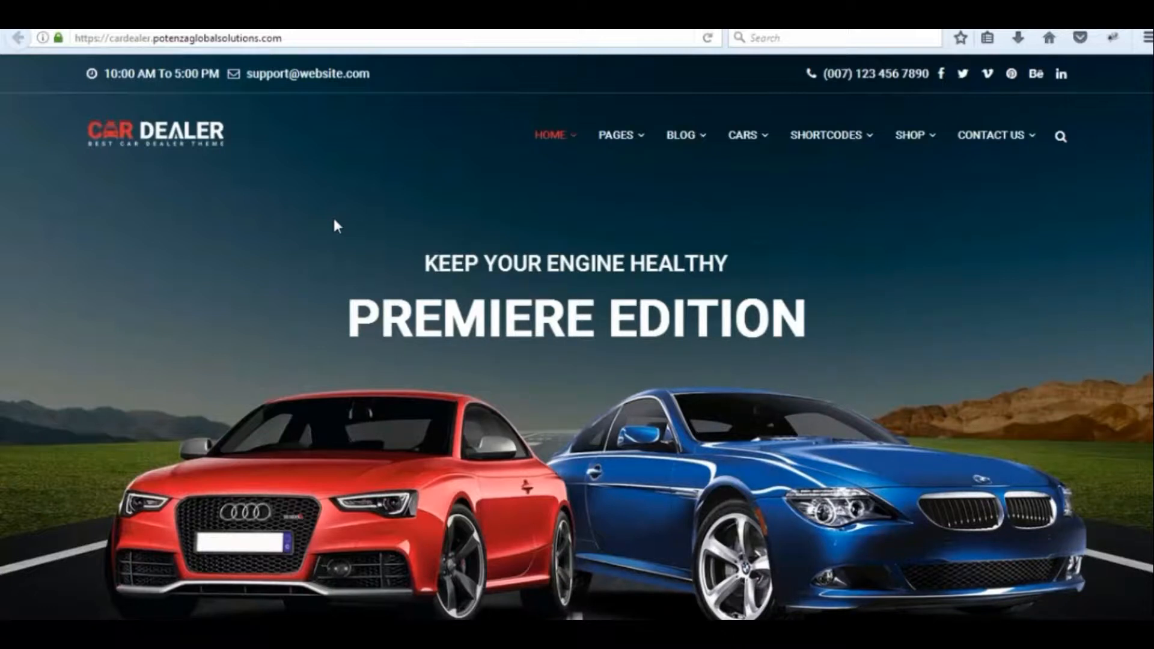
pyautogui.moveTo(474, 107)
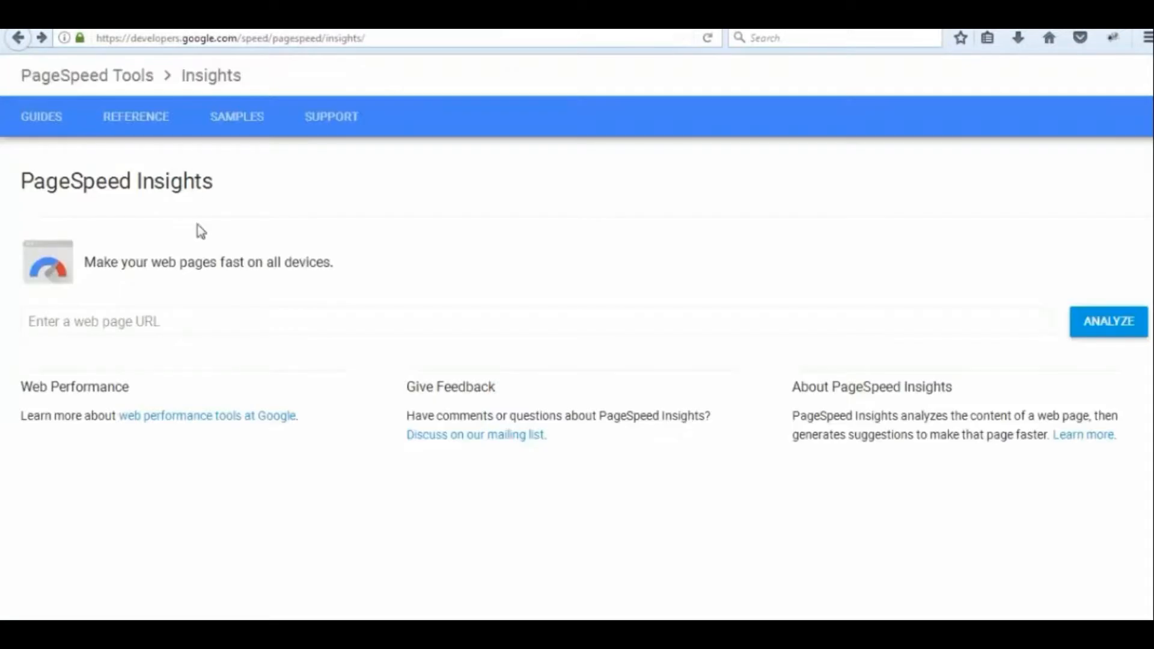
# Analyze cardealer.potenzaglobalsolutions.com in PageSpeed Insights, review the 85/100 mobile score, then the desktop results
pyautogui.write('https://cardealer.potenzaglobalsolutions.com/')
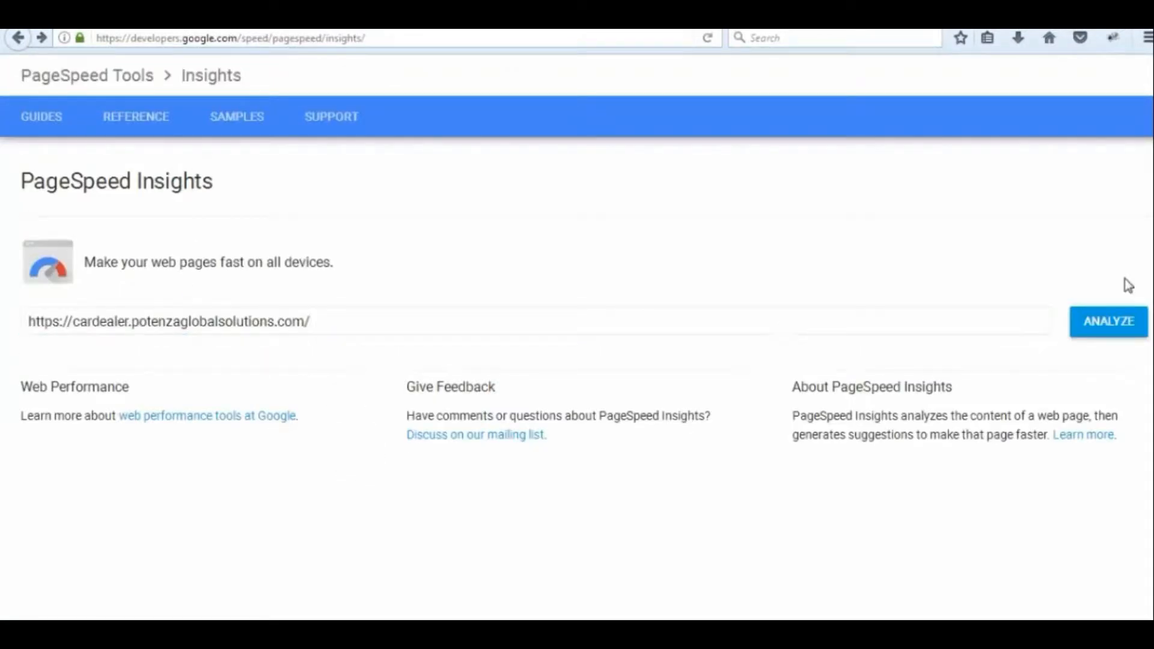
pyautogui.click(1107, 322)
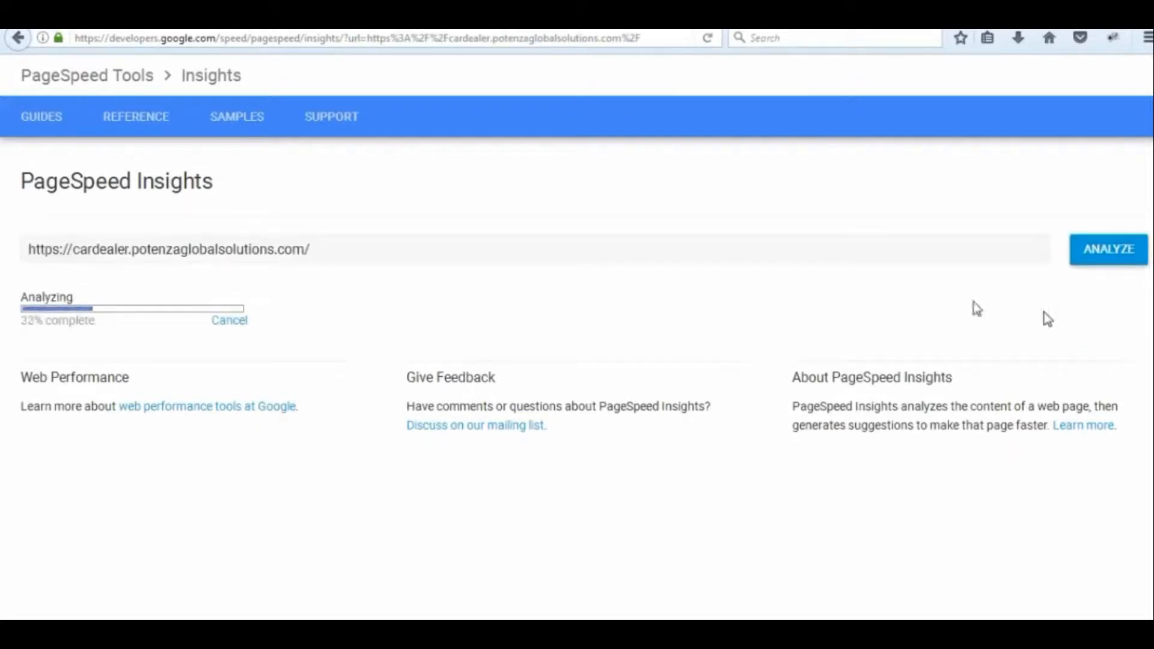
pyautogui.moveTo(876, 293)
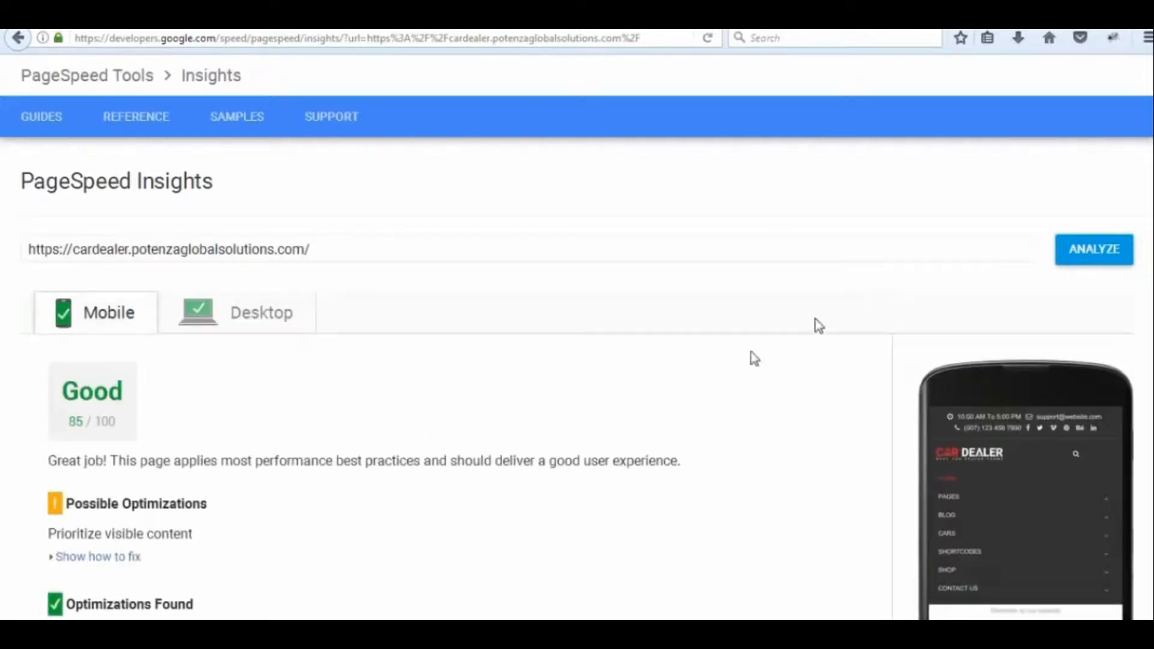
pyautogui.scroll(-3)
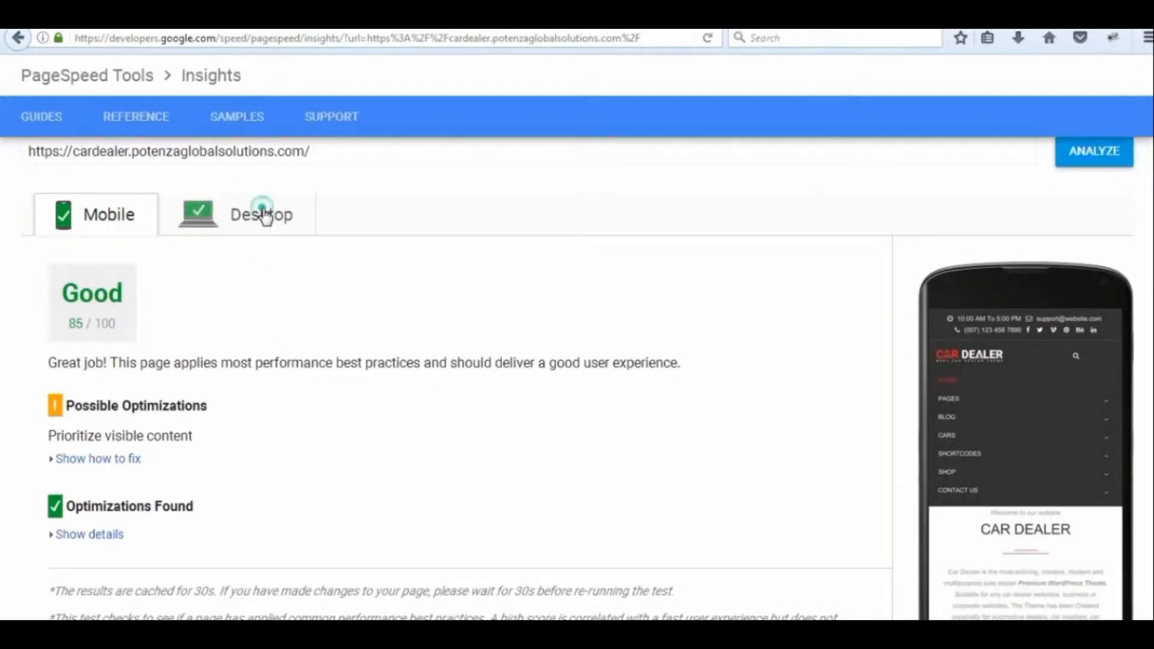
pyautogui.click(261, 214)
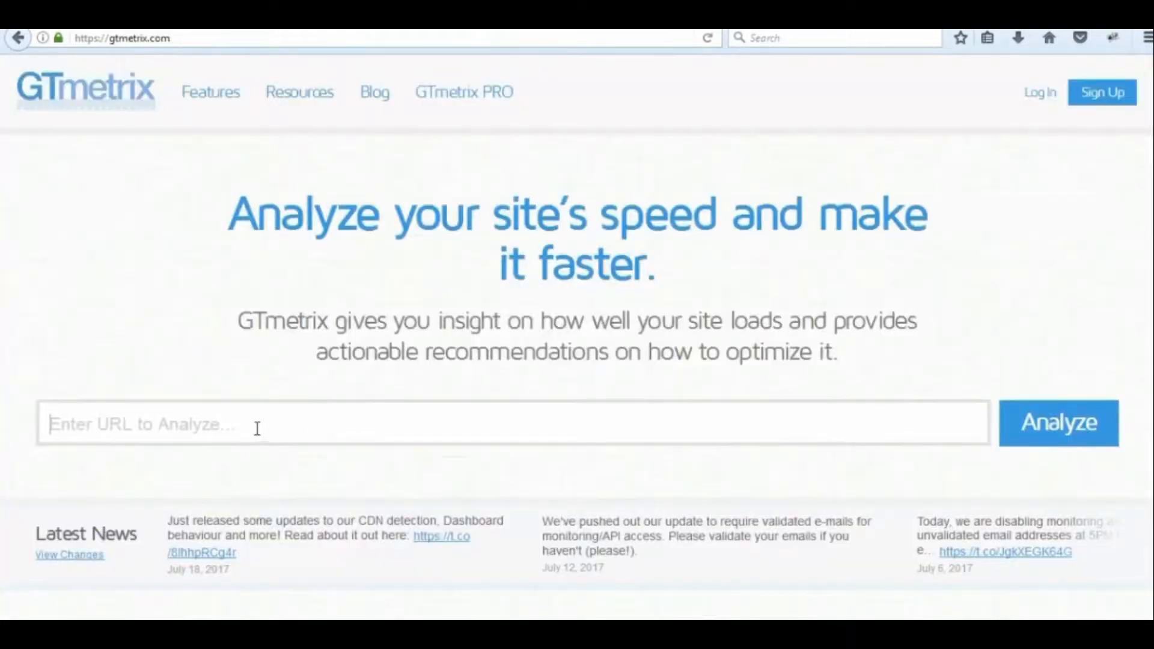
# Analyze cardealer.potenzaglobalsolutions.com in GTmetrix and review the PageSpeed A (98%) / YSlow B (89%) results
pyautogui.write('https://cardealer.potenzaglobalsolutions.com/')
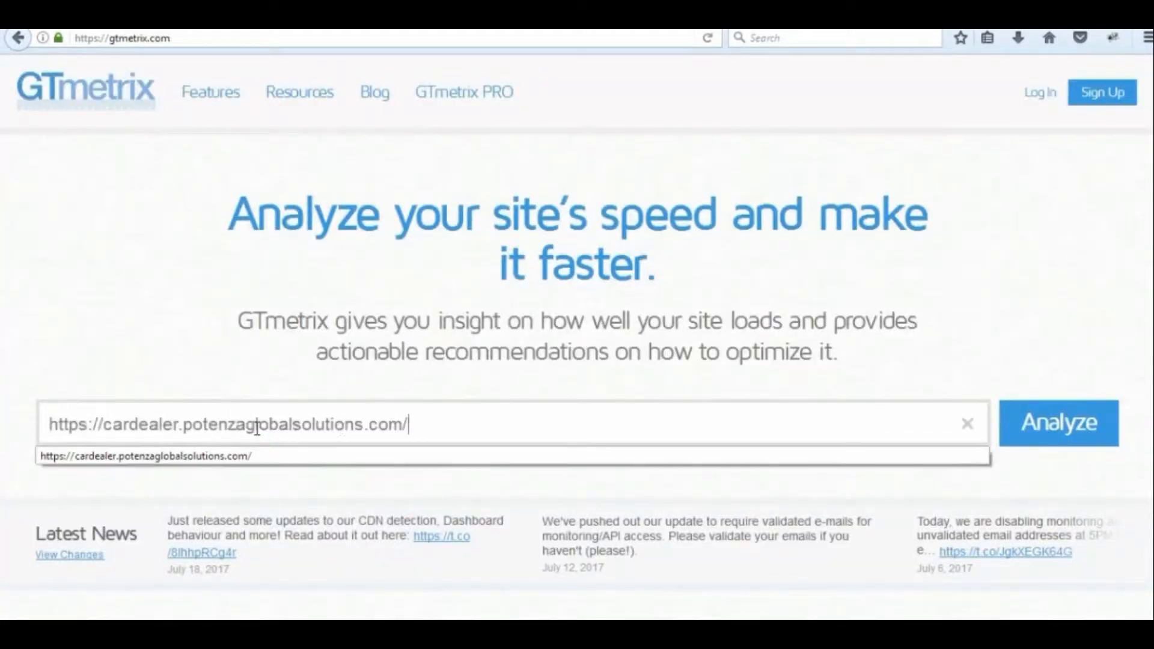
pyautogui.click(1058, 424)
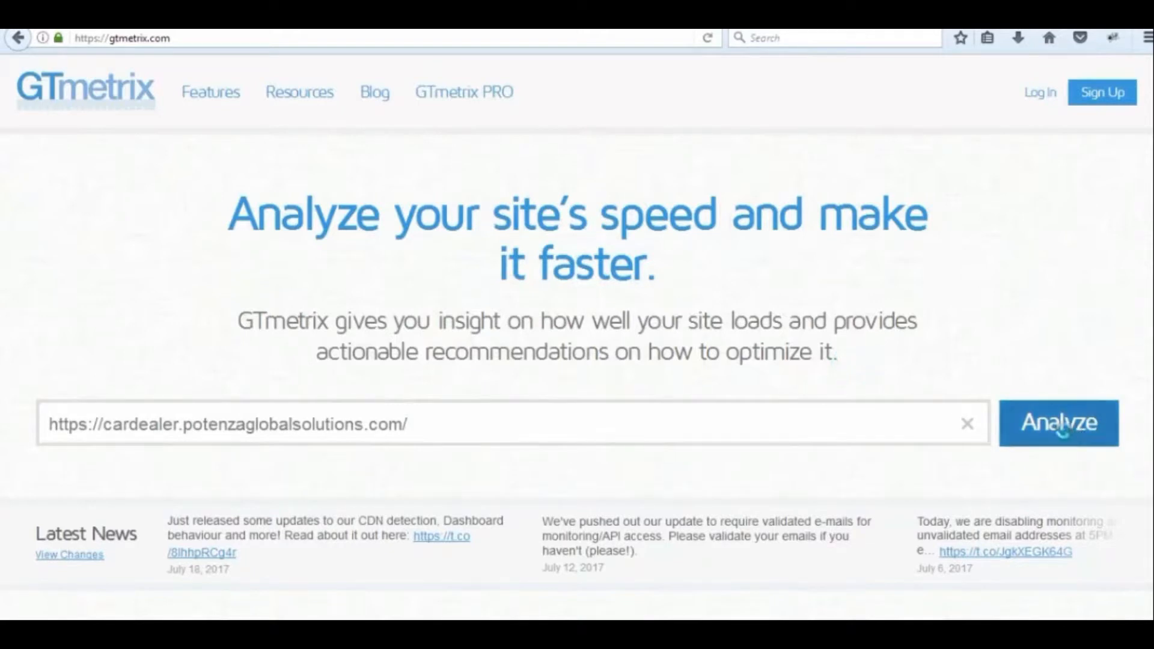
pyautogui.click(1058, 422)
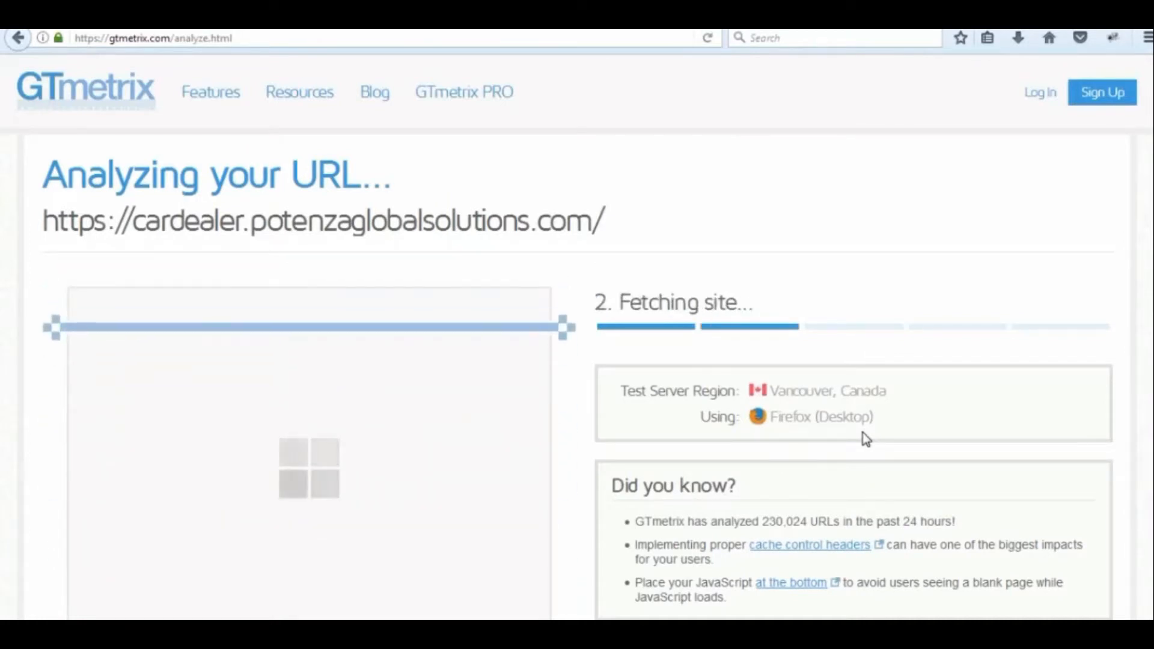
pyautogui.scroll(-3)
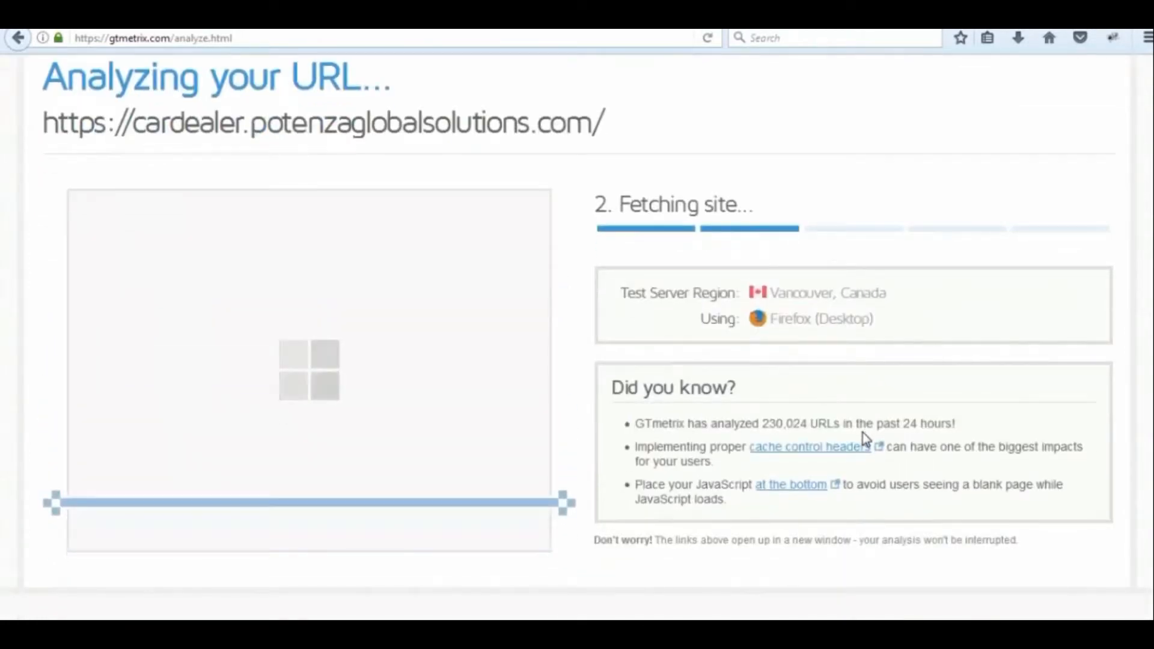
pyautogui.scroll(-3)
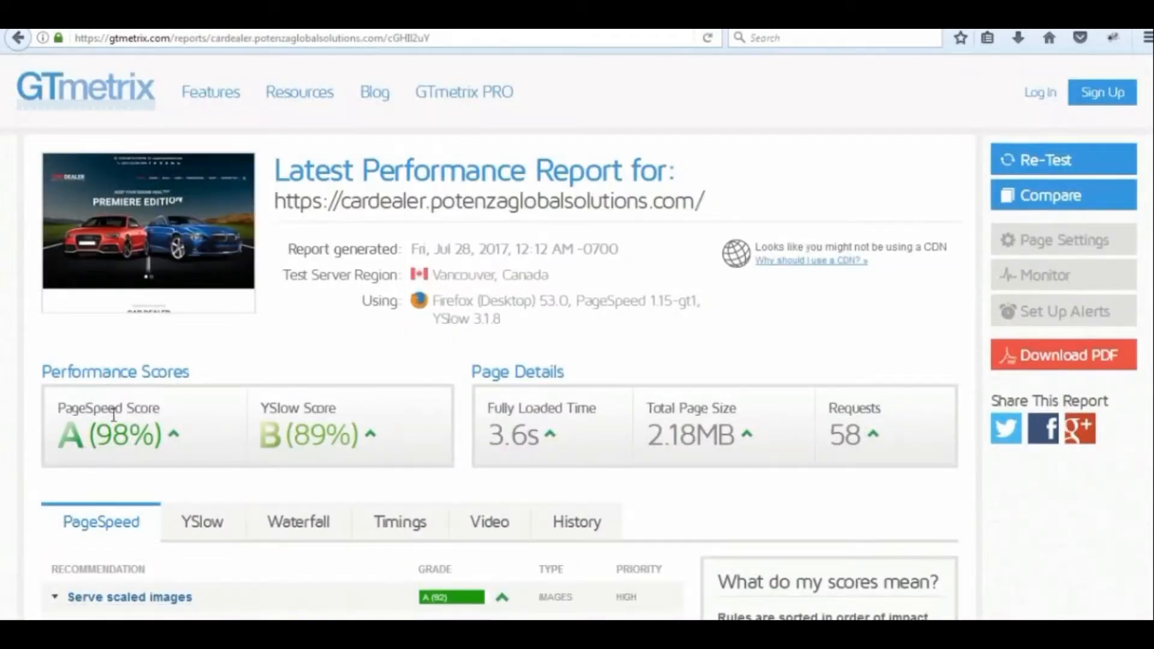
pyautogui.moveTo(629, 441)
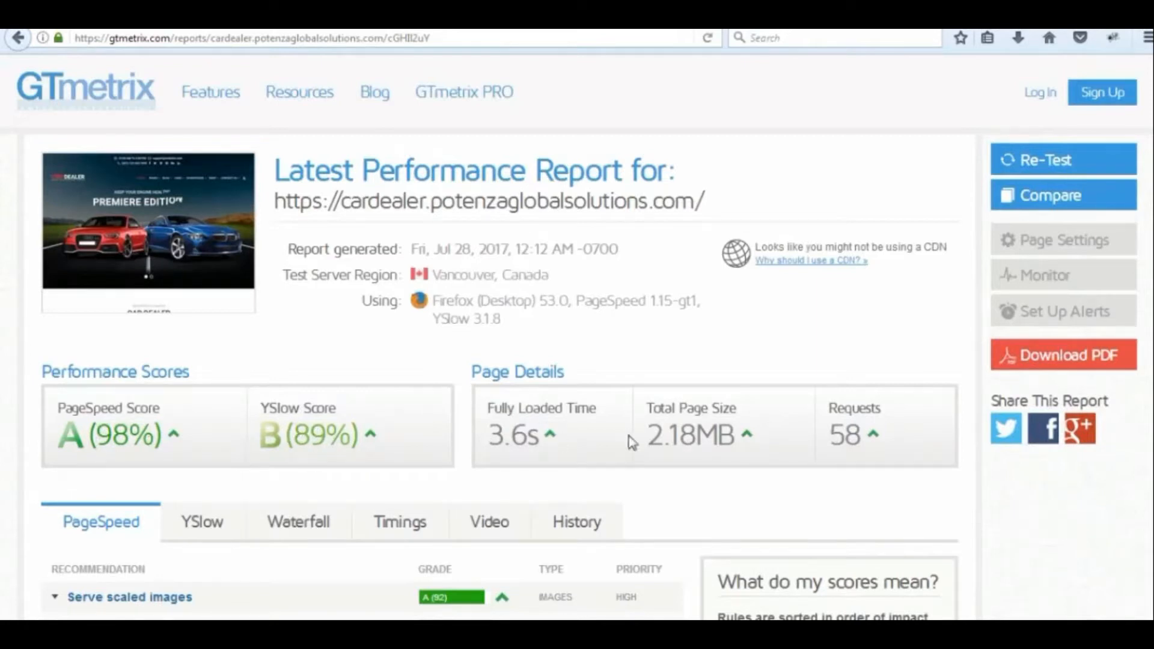
pyautogui.scroll(-3)
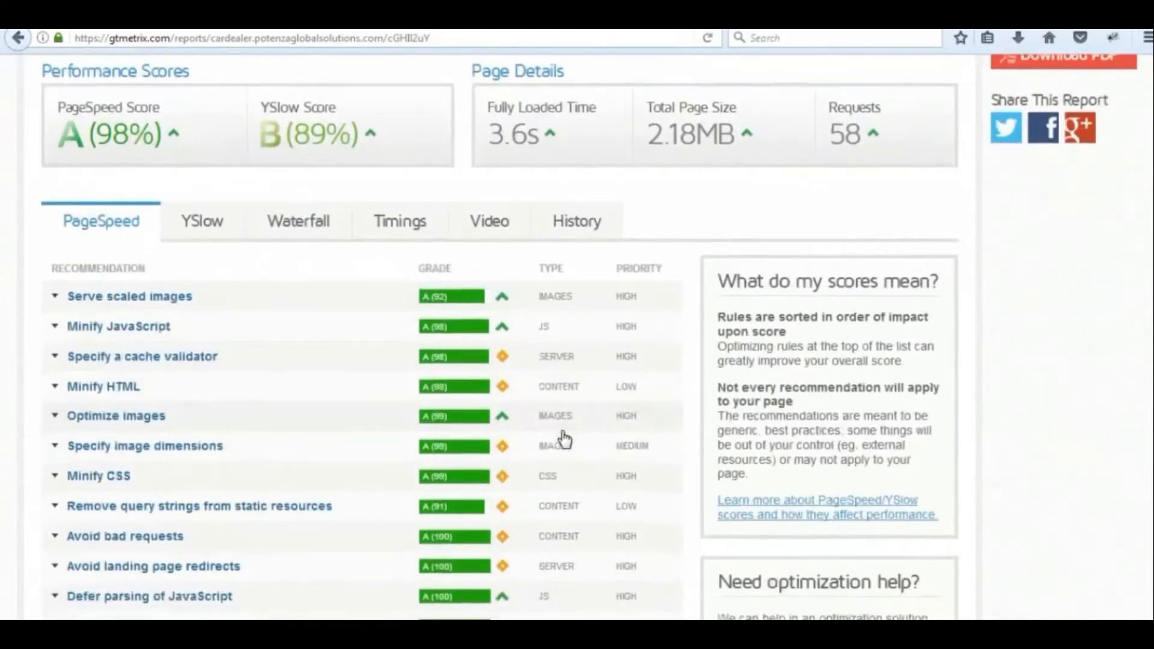
pyautogui.scroll(-3)
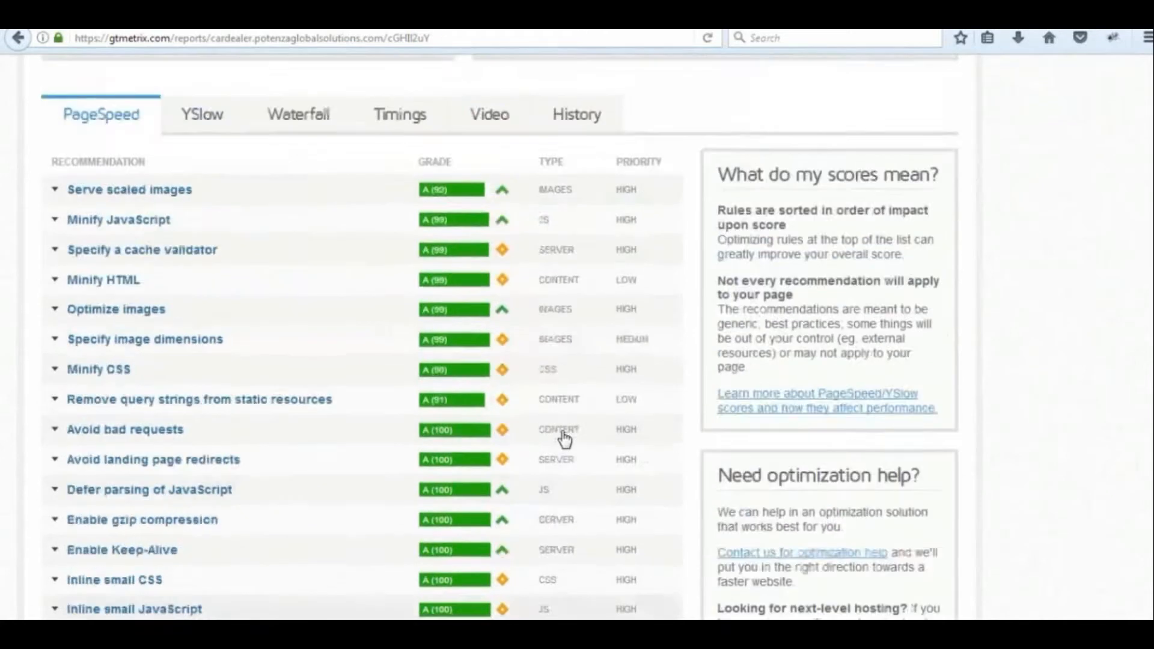
pyautogui.scroll(3)
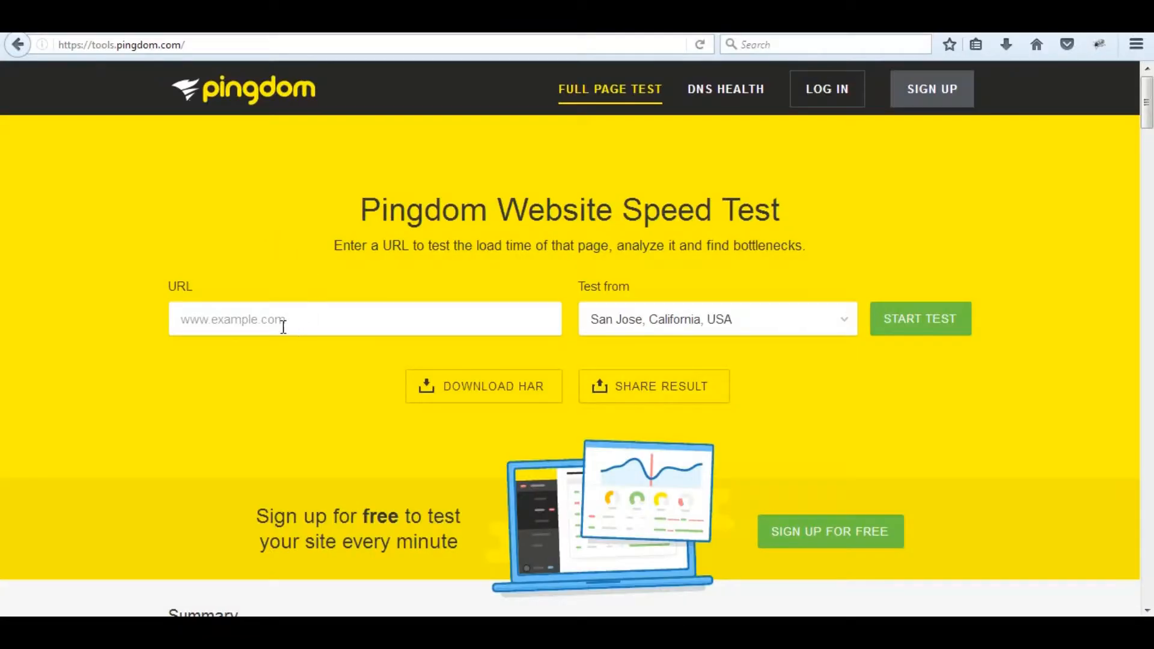
# Start a Pingdom speed test of cardealer.potenzaglobalsolutions.com from San Jose, California
pyautogui.write('http://cardealer.potenzaglobalsolutions.com/')
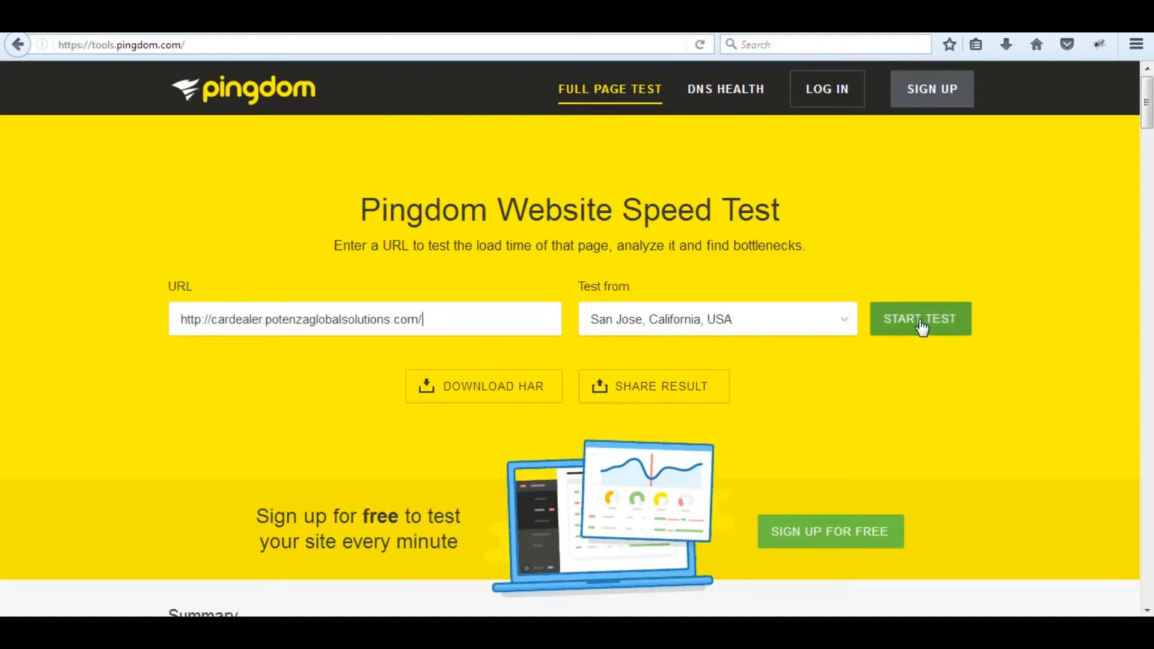
pyautogui.click(920, 318)
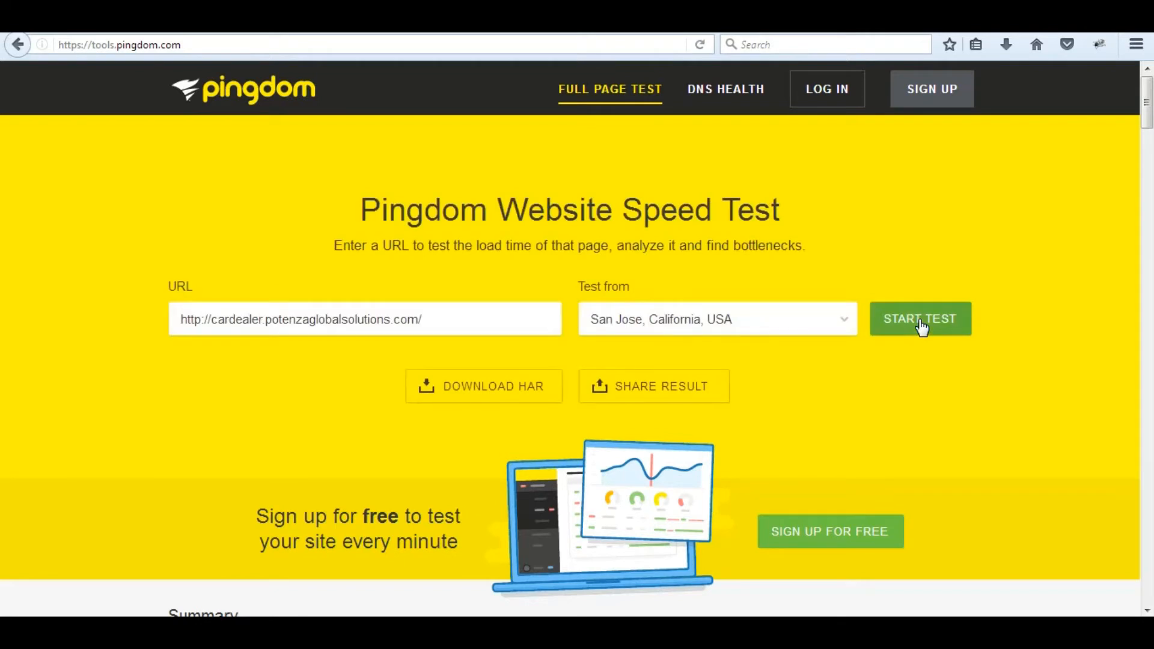
pyautogui.scroll(-3)
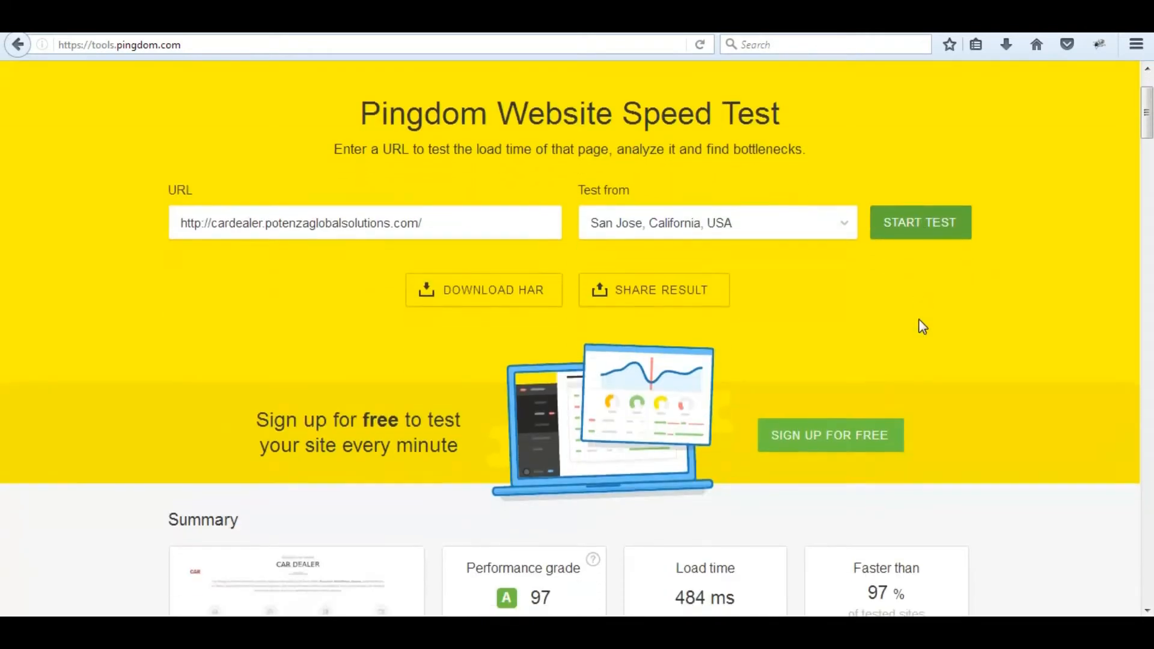
pyautogui.scroll(-3)
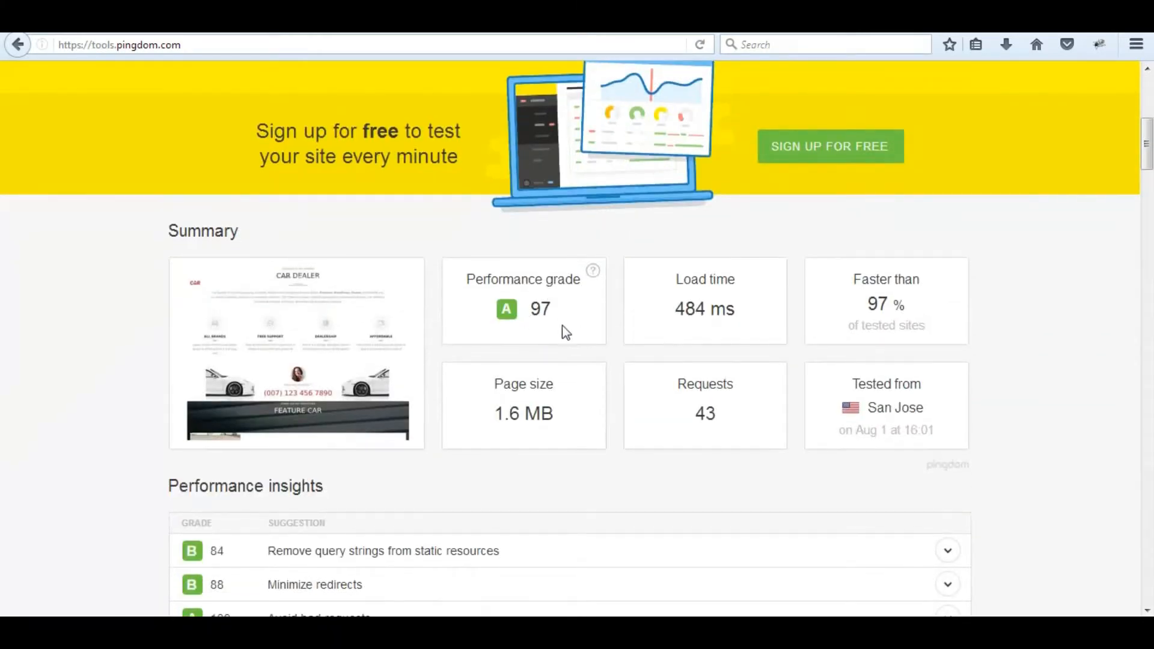
pyautogui.moveTo(538, 408)
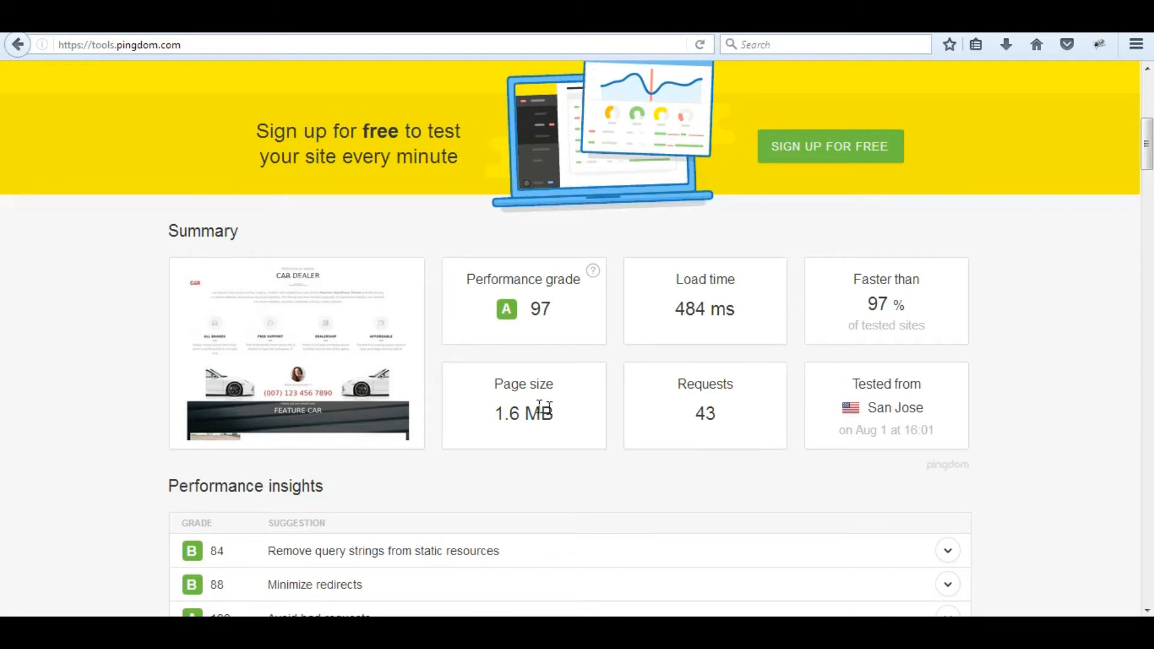
pyautogui.scroll(-3)
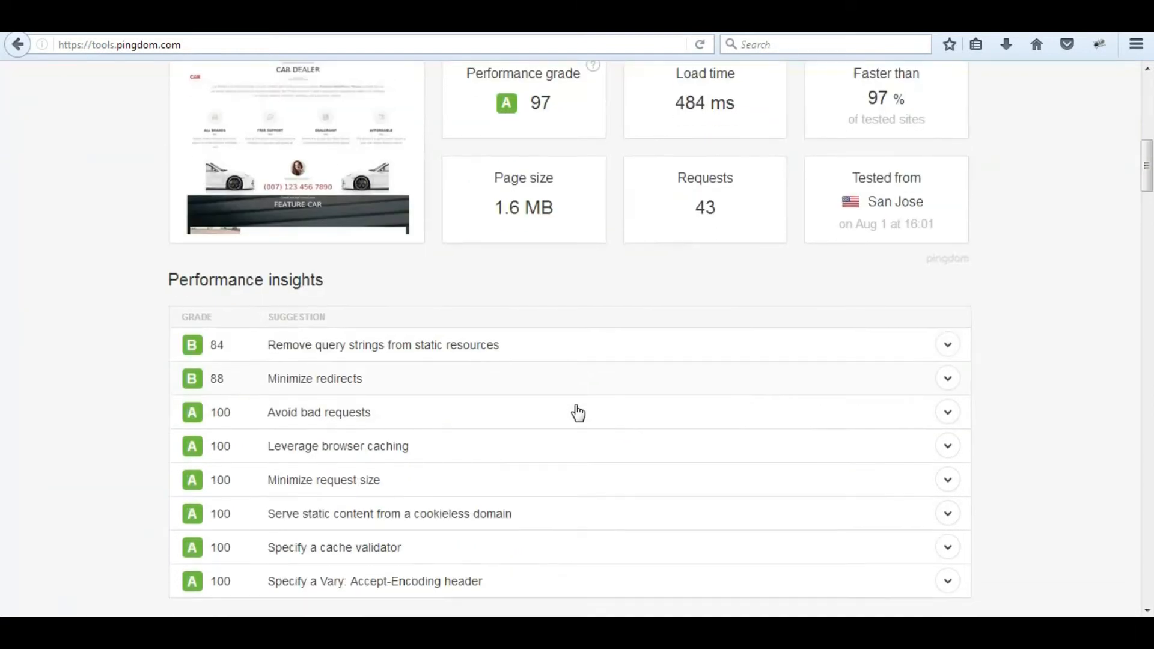
pyautogui.scroll(-3)
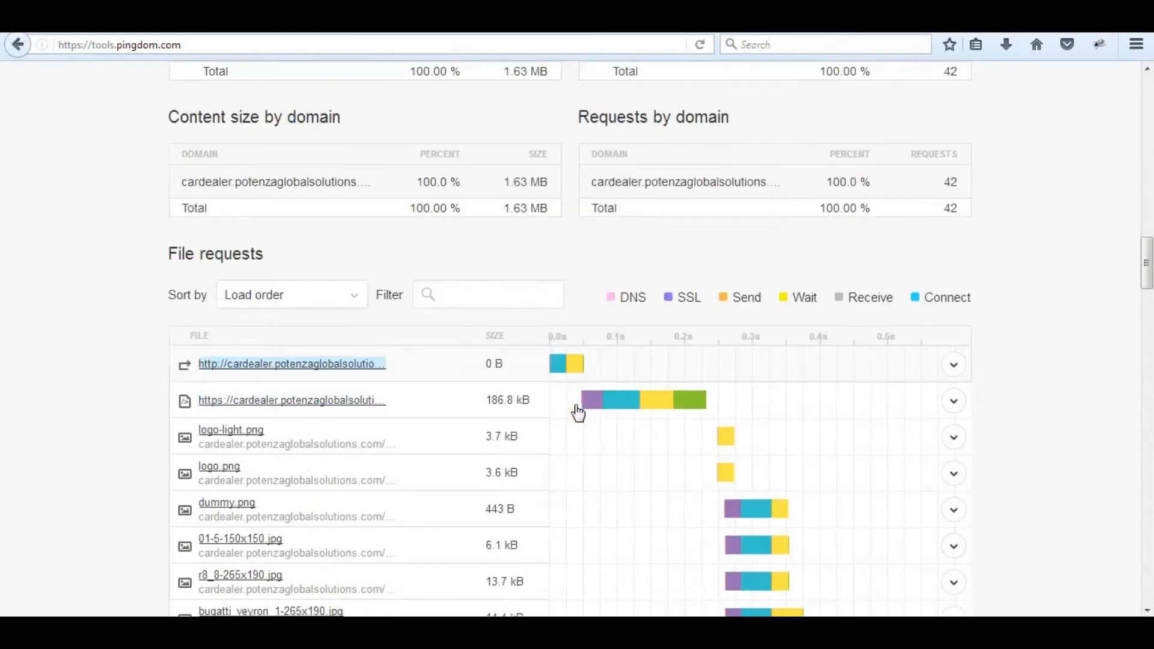
pyautogui.scroll(-3)
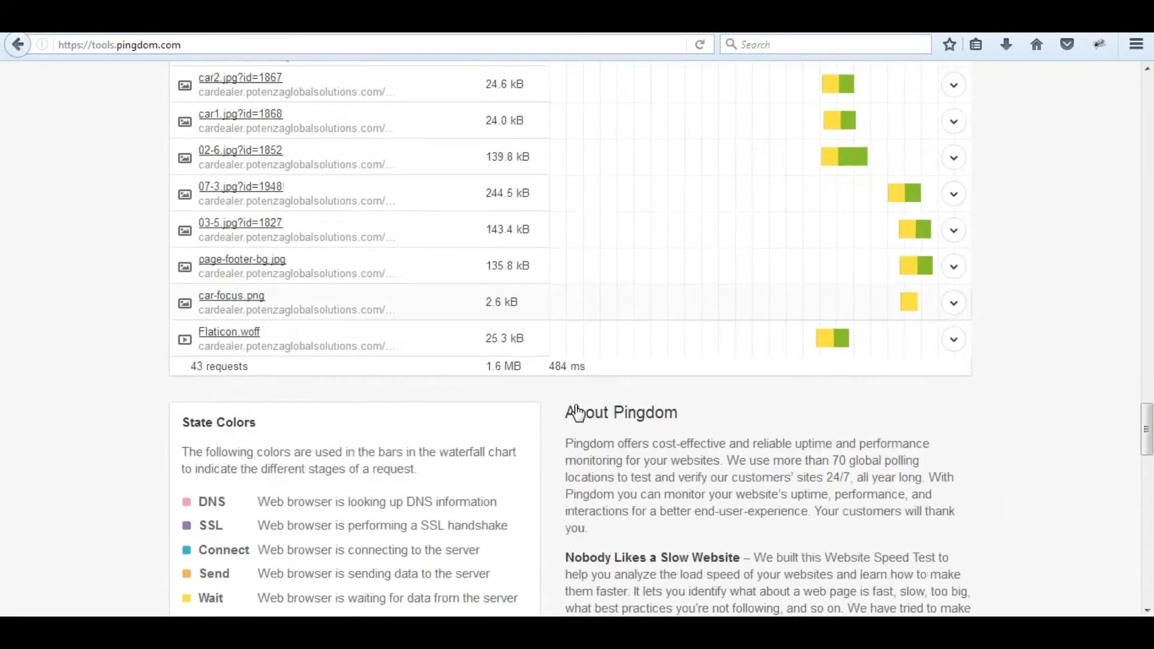
pyautogui.scroll(-3)
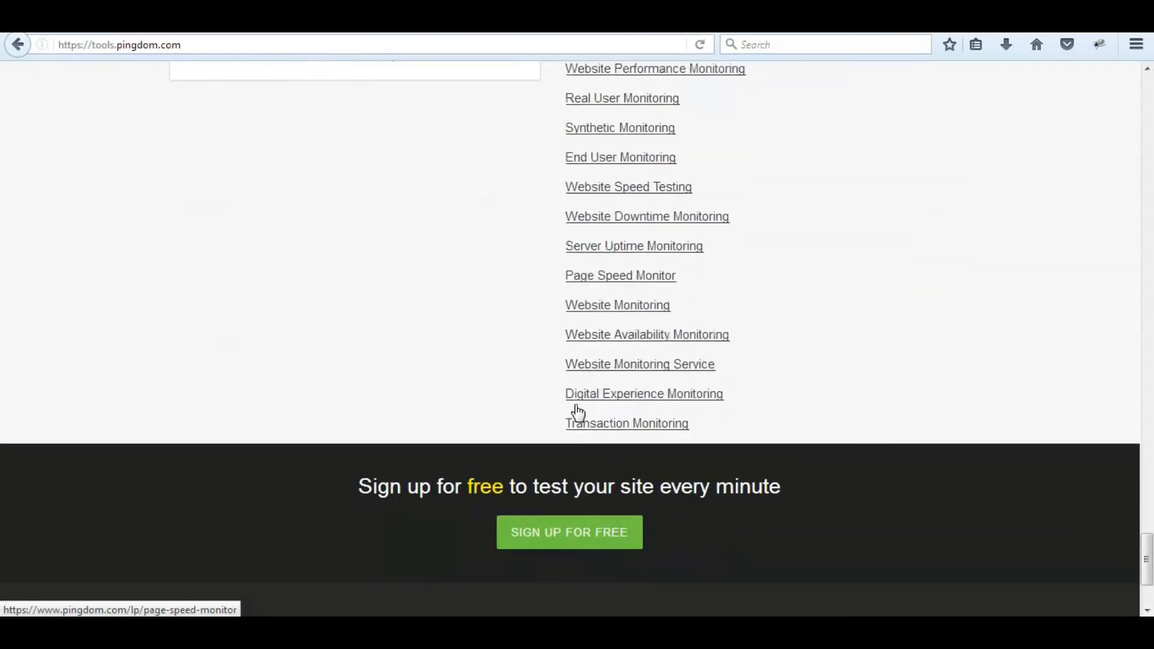
pyautogui.scroll(3)
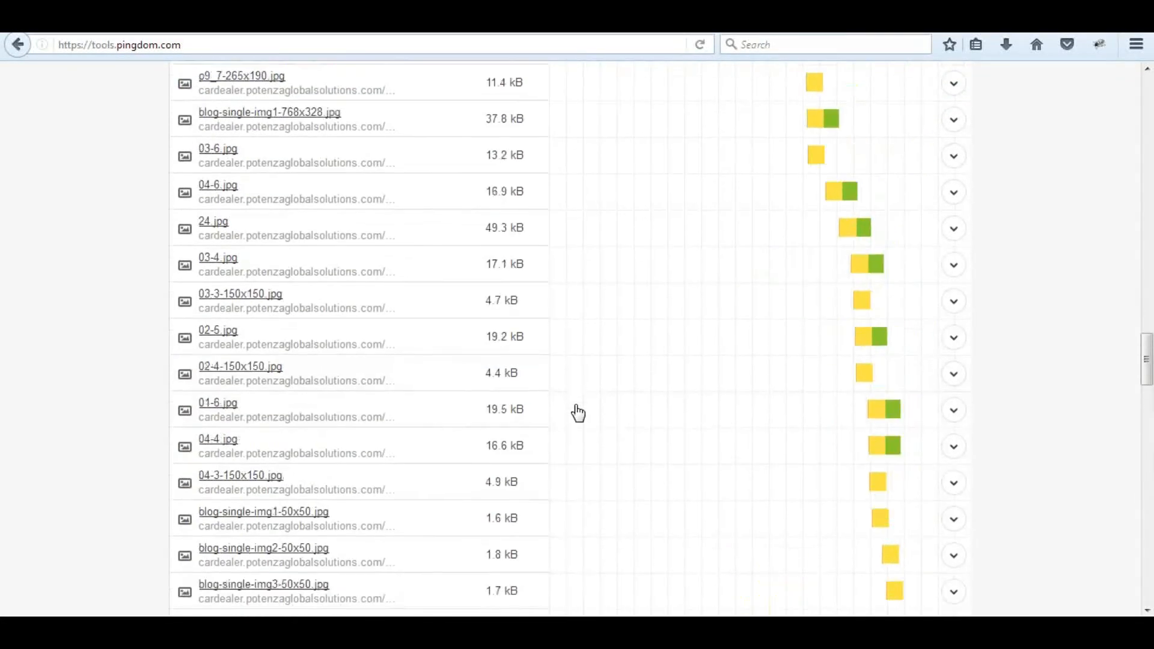
pyautogui.scroll(3)
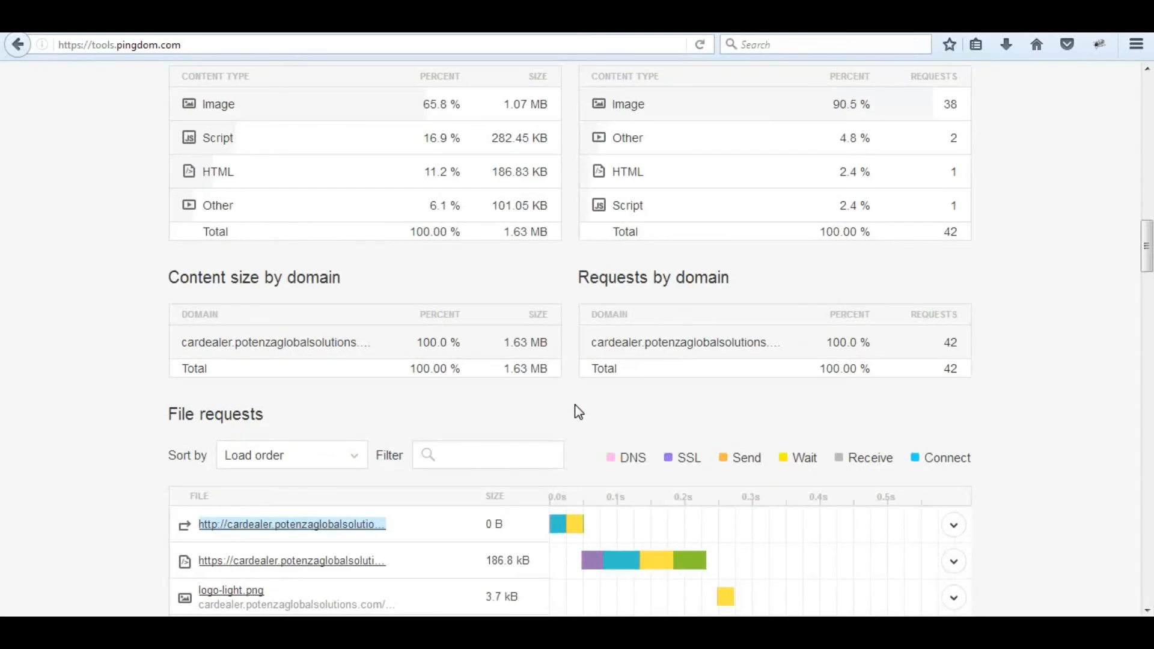
pyautogui.scroll(3)
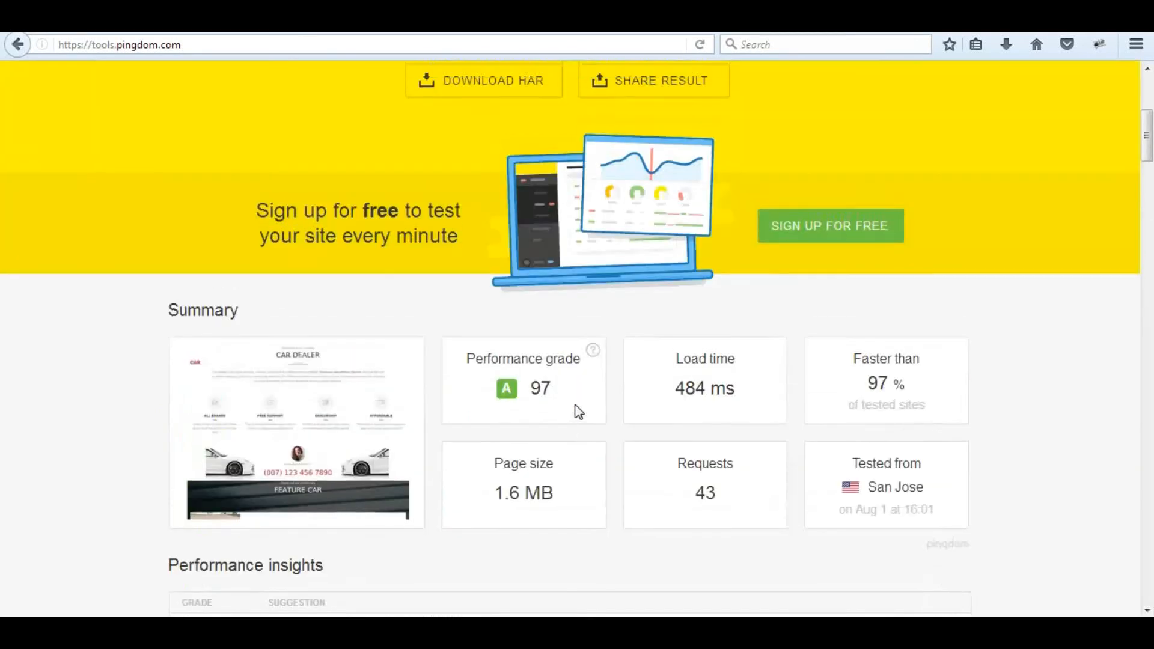
pyautogui.scroll(3)
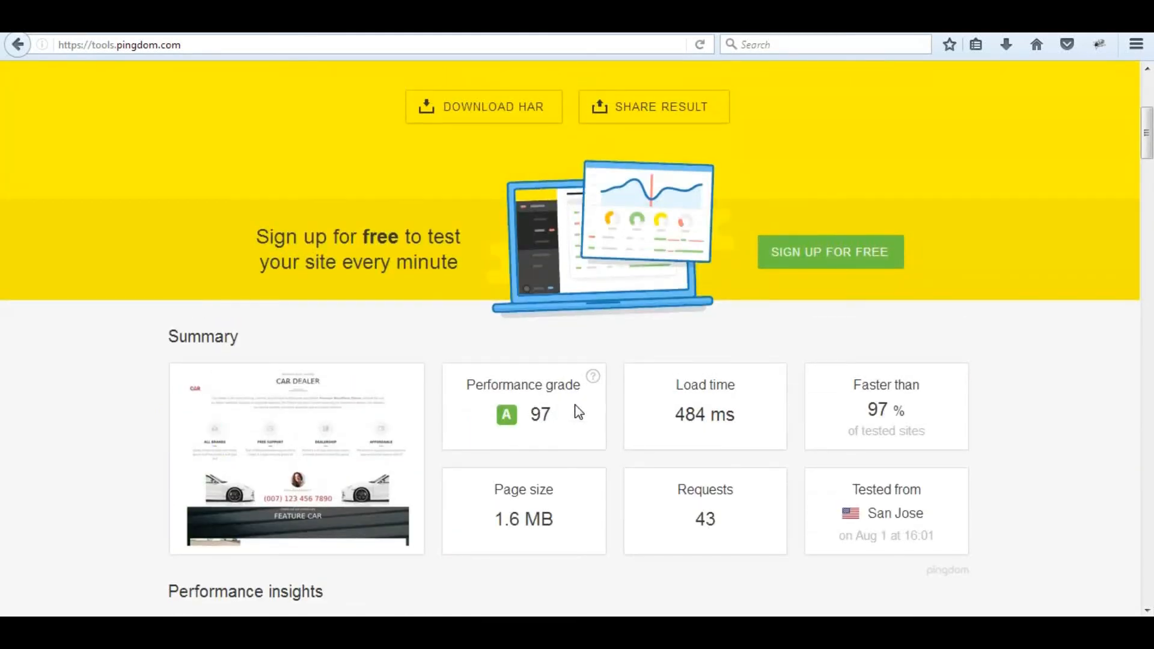
pyautogui.scroll(3)
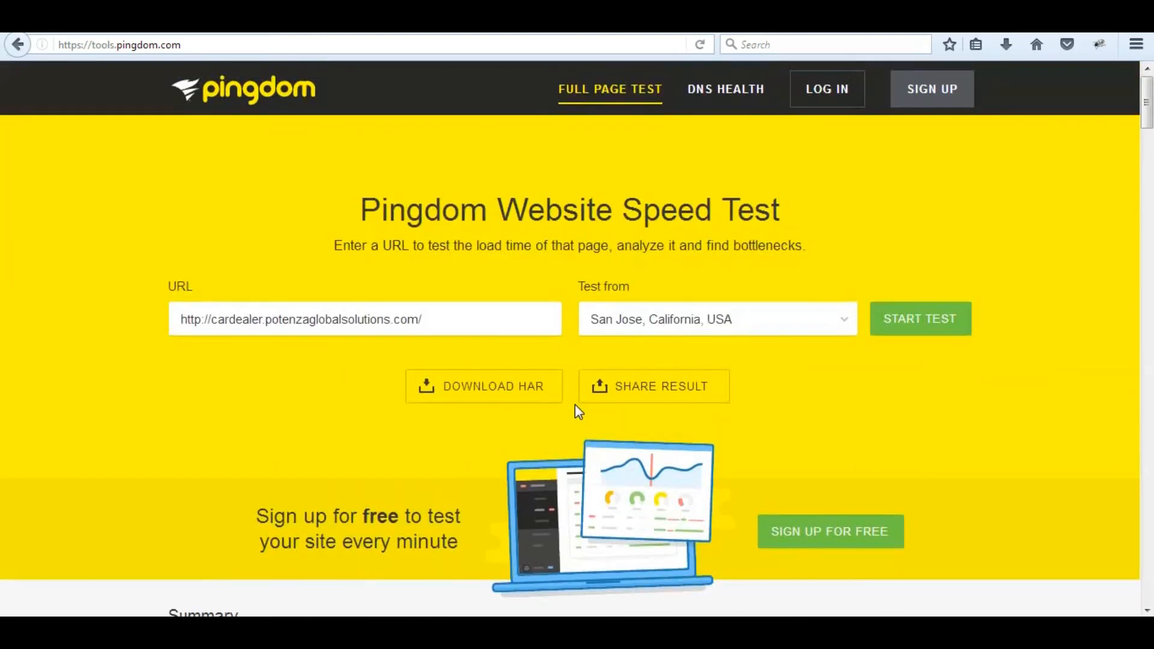